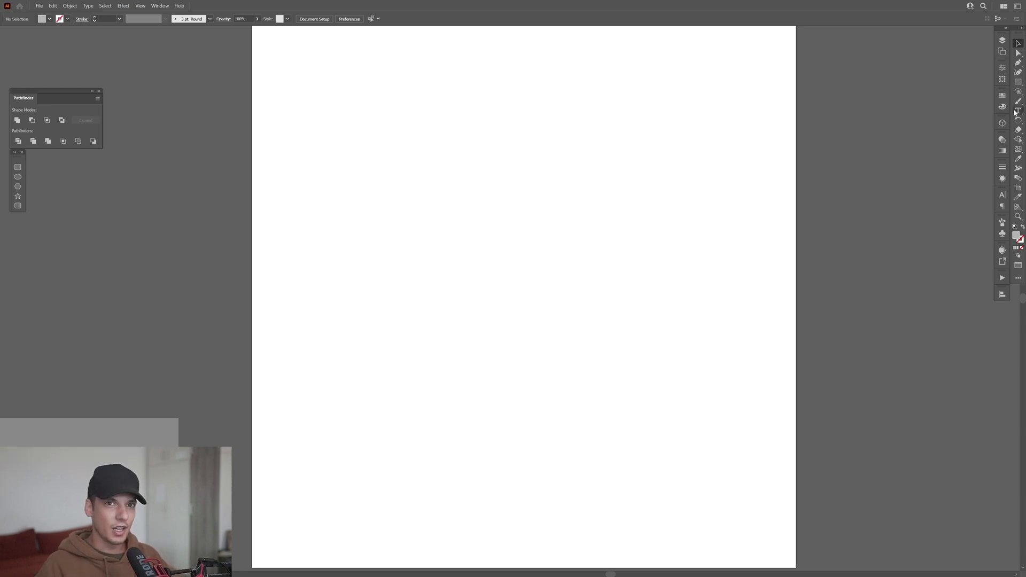
- Type a large capital R on the artboard and convert it to outlines
type("Lorem ipsum")
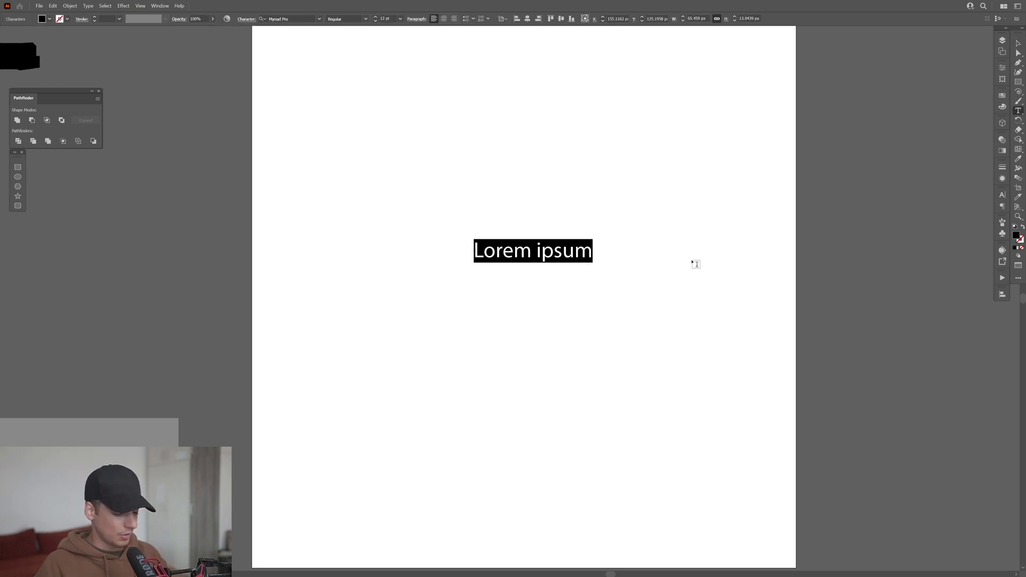
type("R")
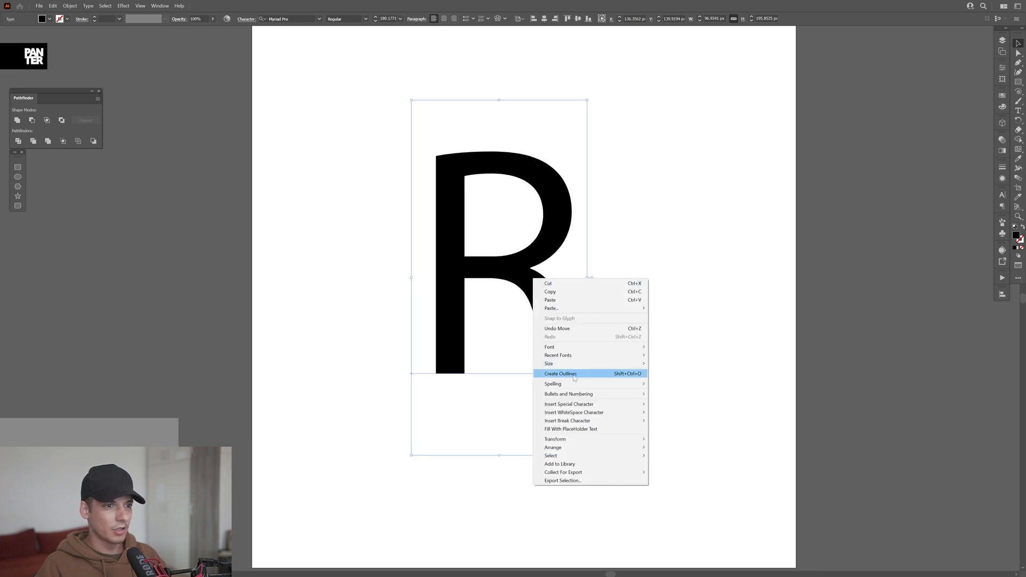
left_click(560, 373)
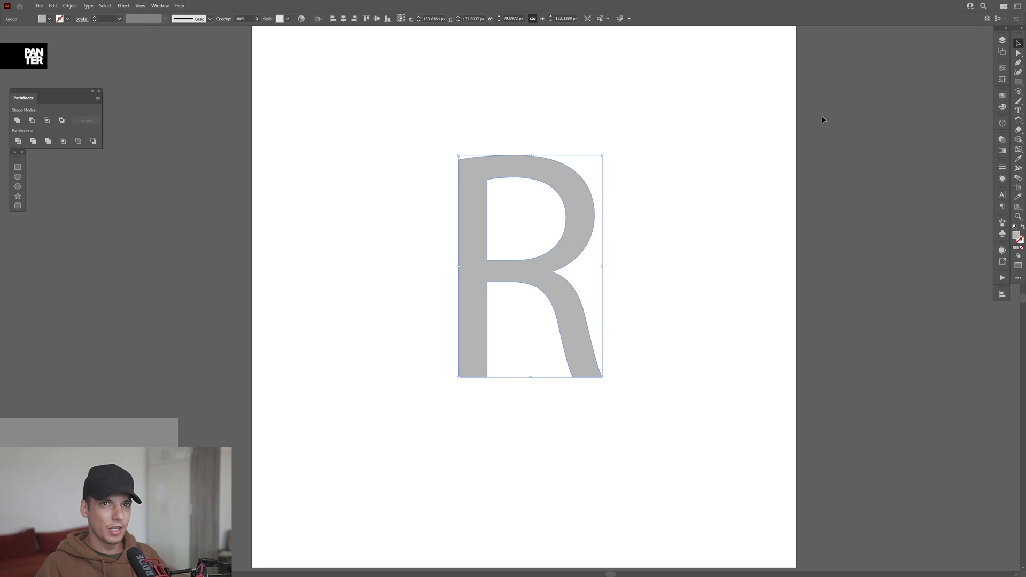
- Apply Extrude & Bevel (Classic) with Off-Axis Front position to the R
left_click(123, 6)
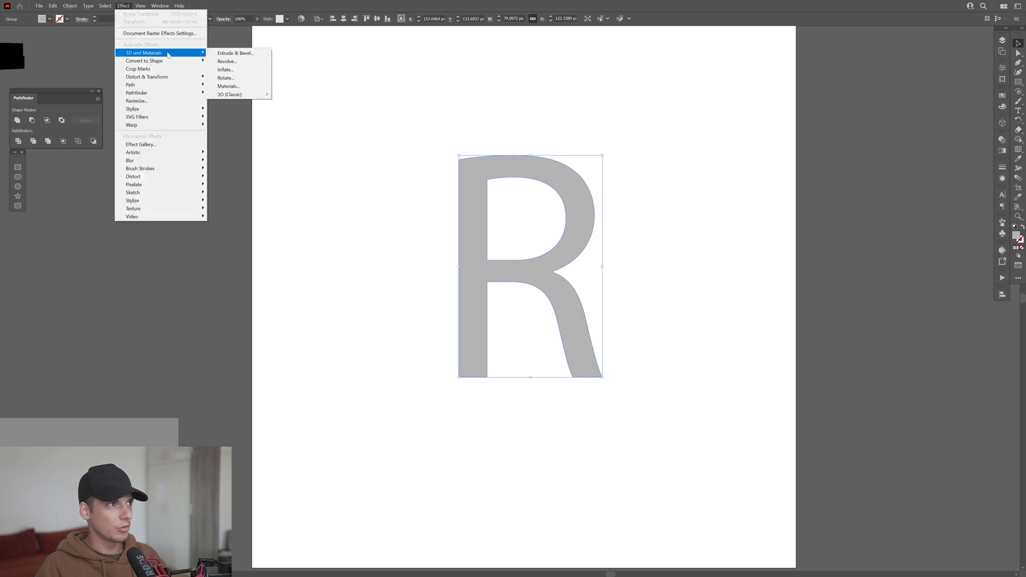
mouse_move(230, 94)
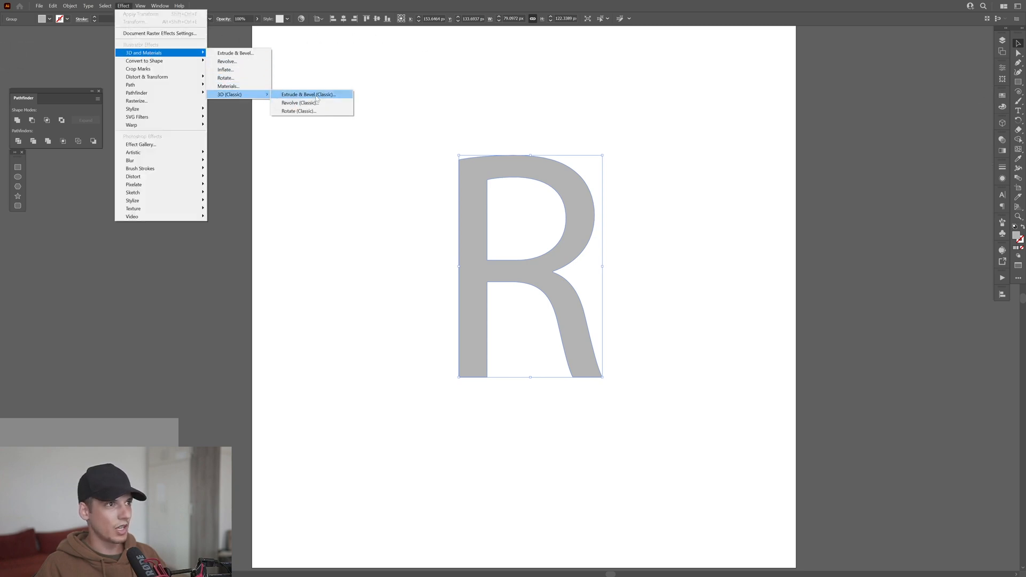
left_click(308, 94)
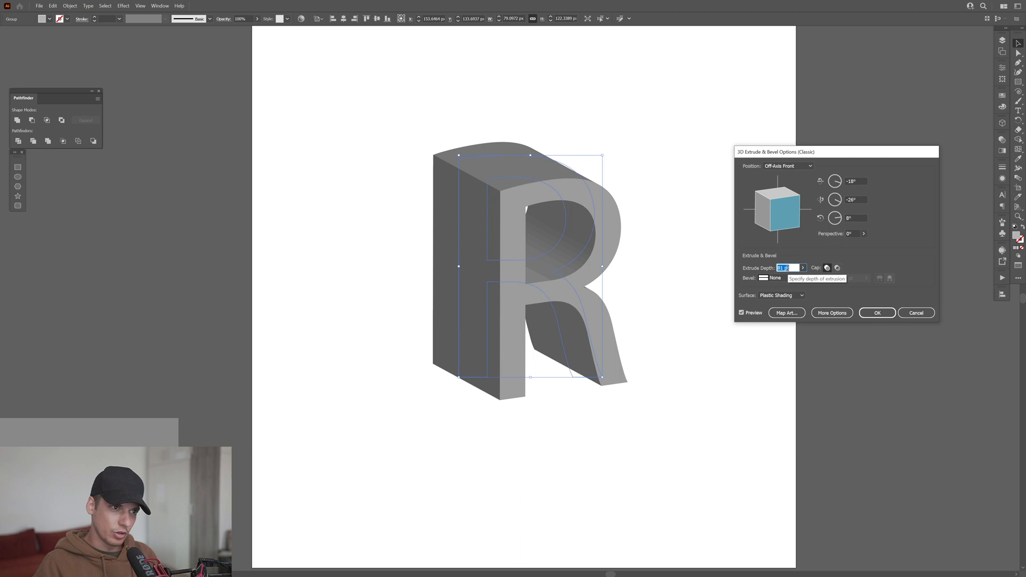
left_click(876, 313)
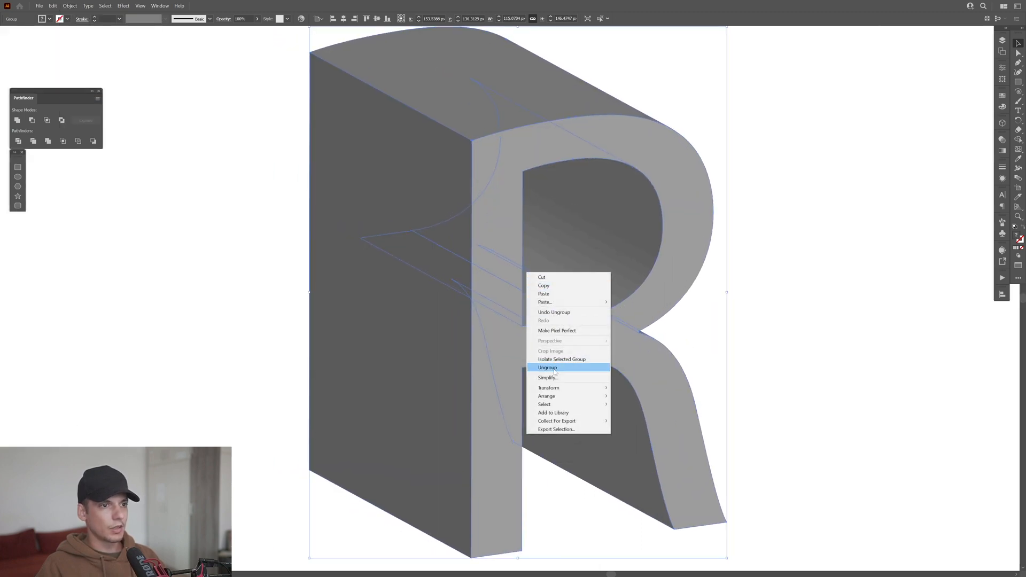
- Ungroup the expanded 3D letter's faces and show the Pathfinder panel
left_click(547, 367)
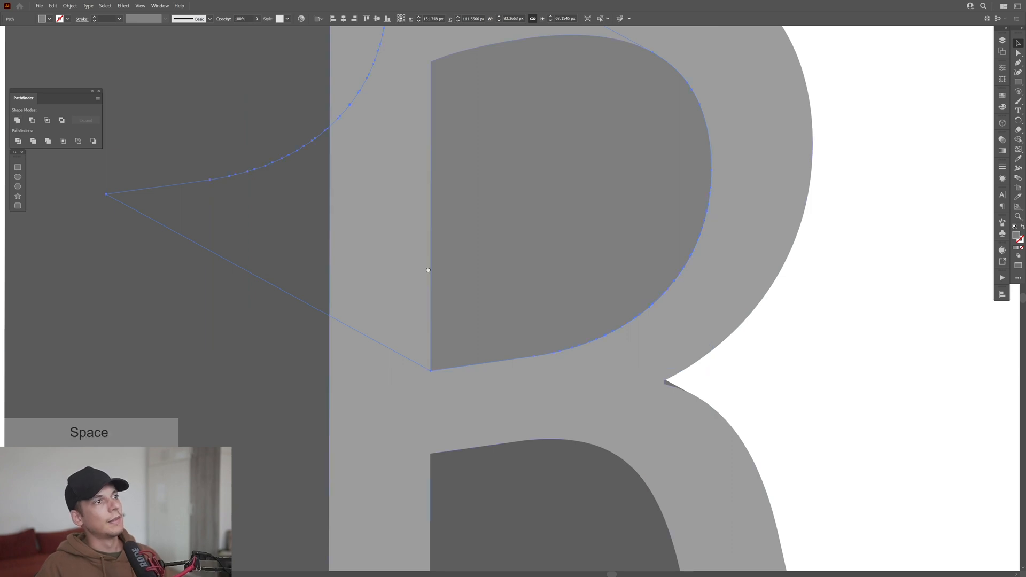
left_click(159, 6)
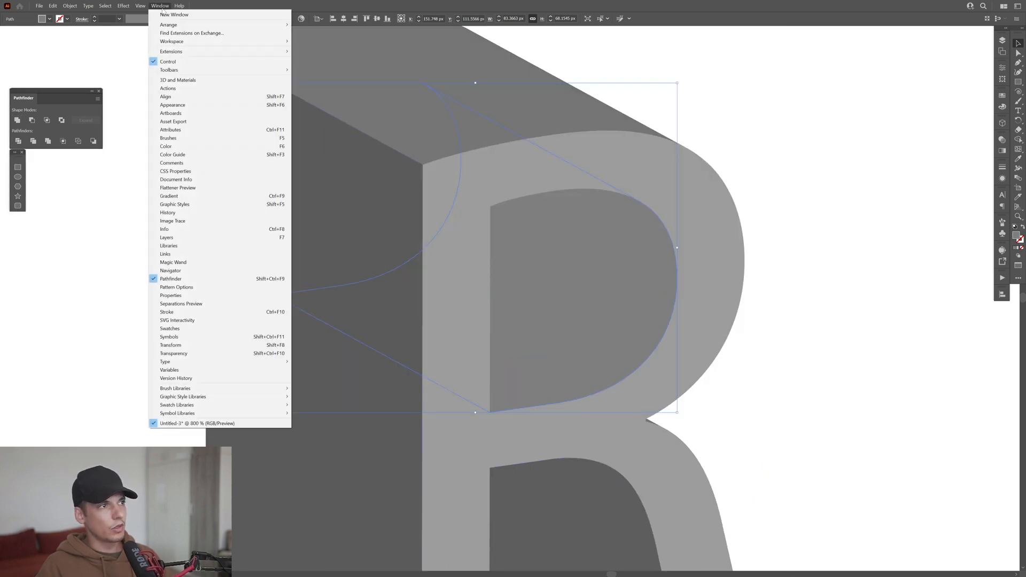
mouse_move(170, 278)
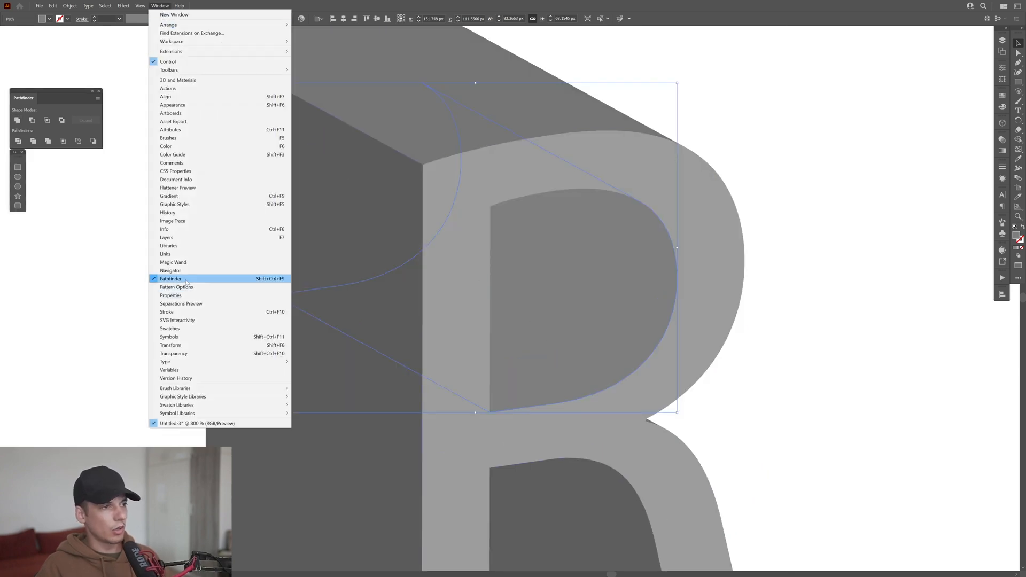
left_click(170, 279)
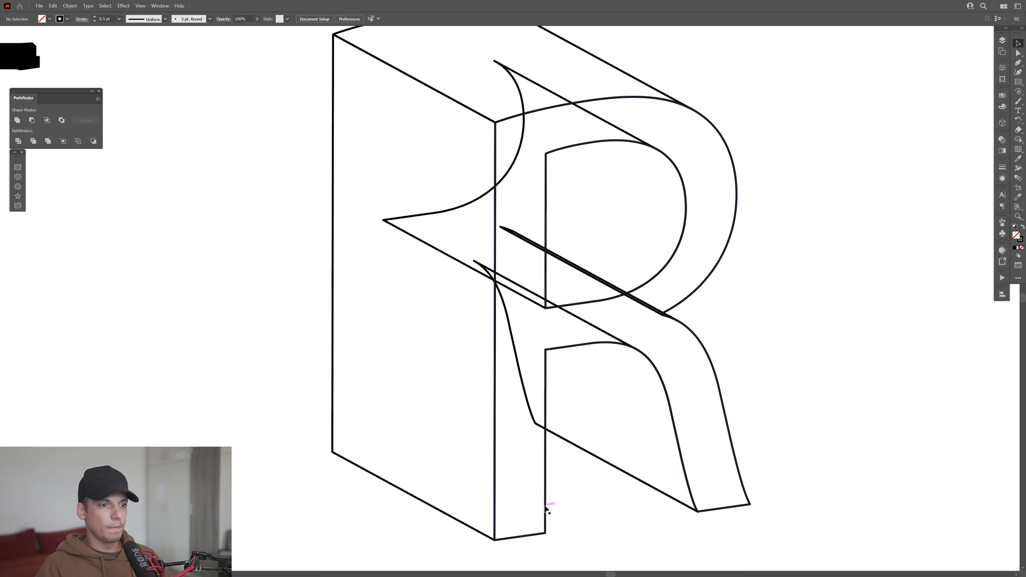
- Alt-drag the R's letter outline to create an offset duplicate
left_click(546, 510)
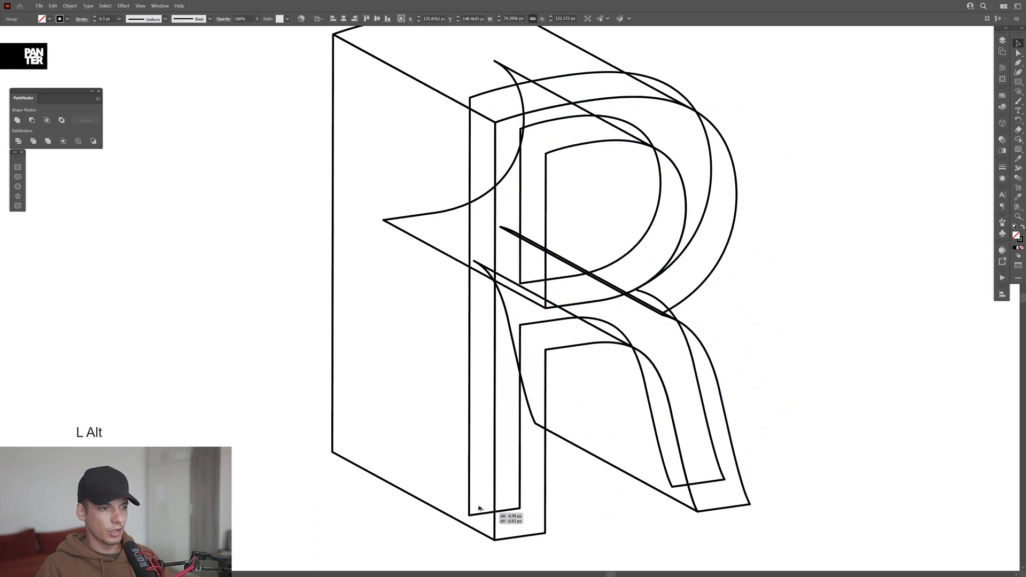
left_click_drag(477, 507, 354, 451)
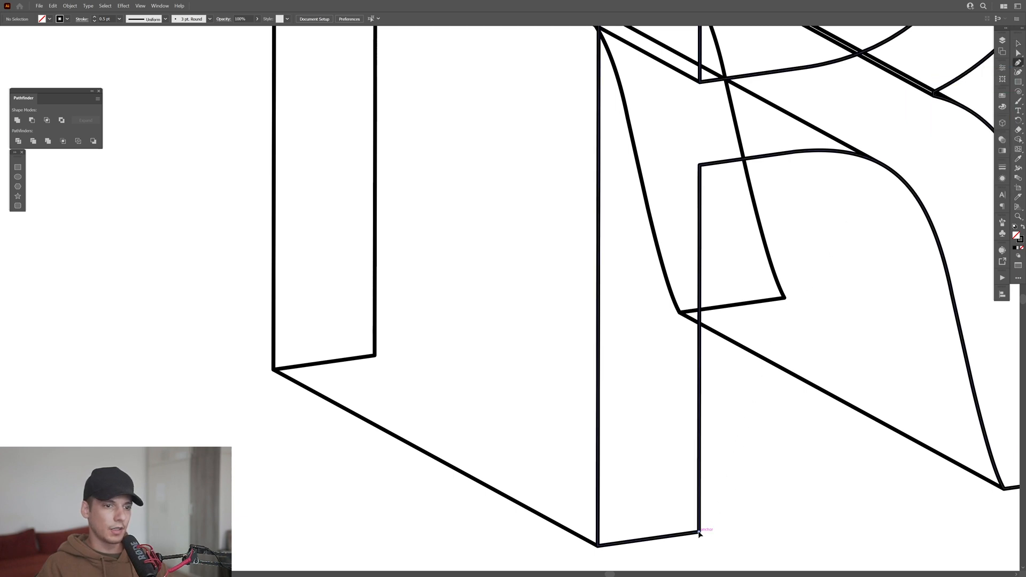
- Draw straight Pen edges joining the matching bottom corners of both R outlines
left_click_drag(698, 533, 376, 358)
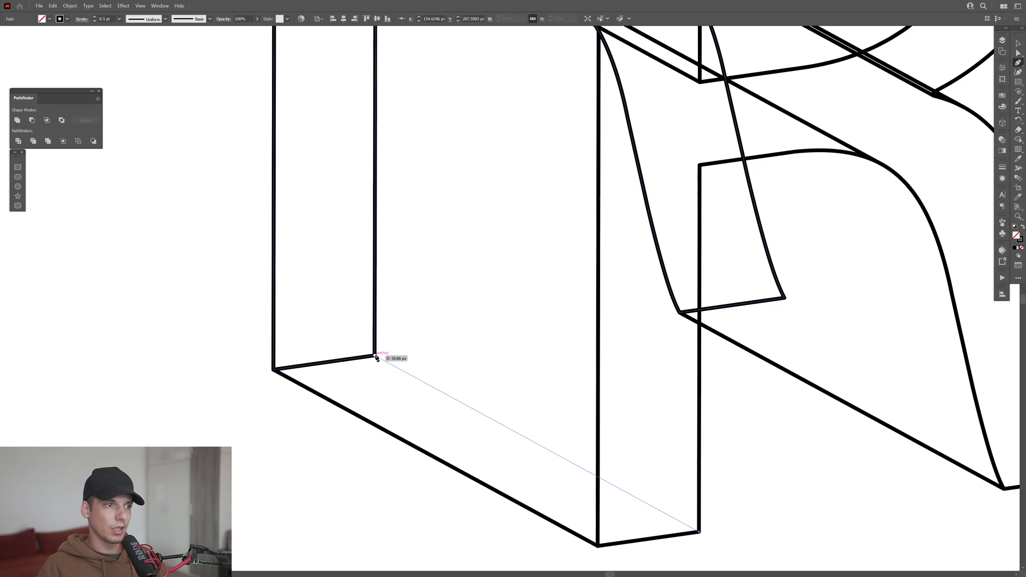
key("space")
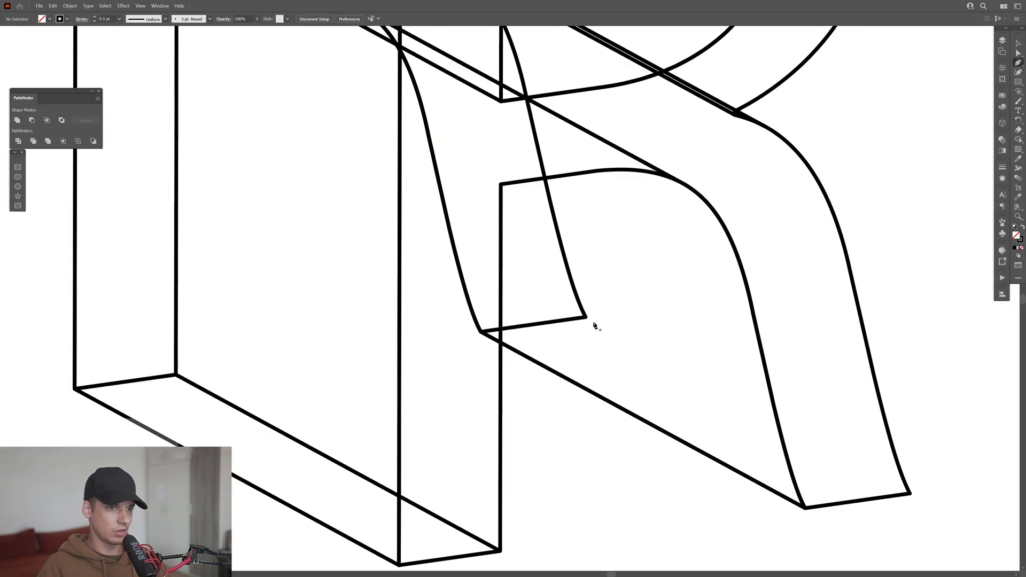
left_click_drag(589, 321, 906, 493)
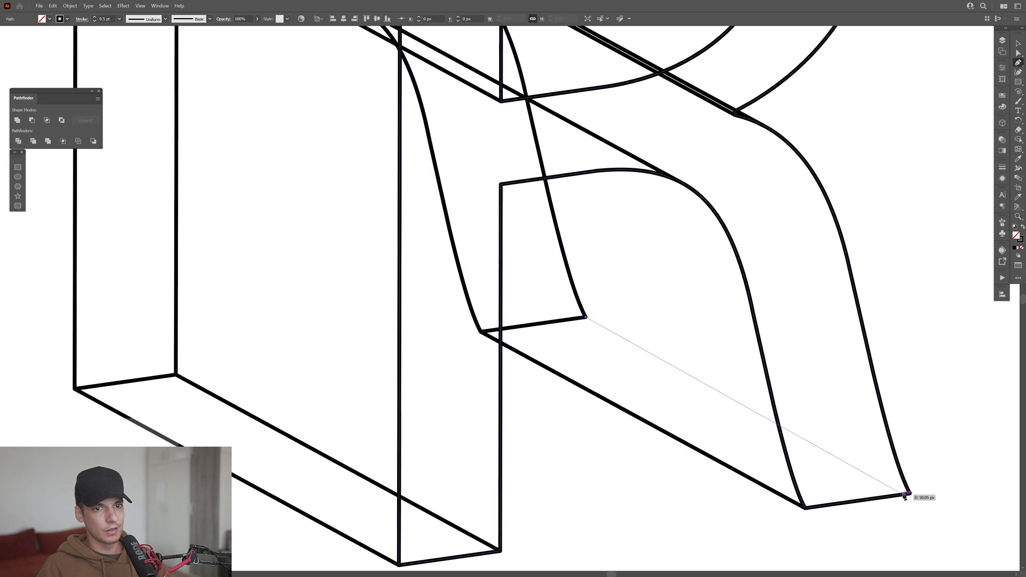